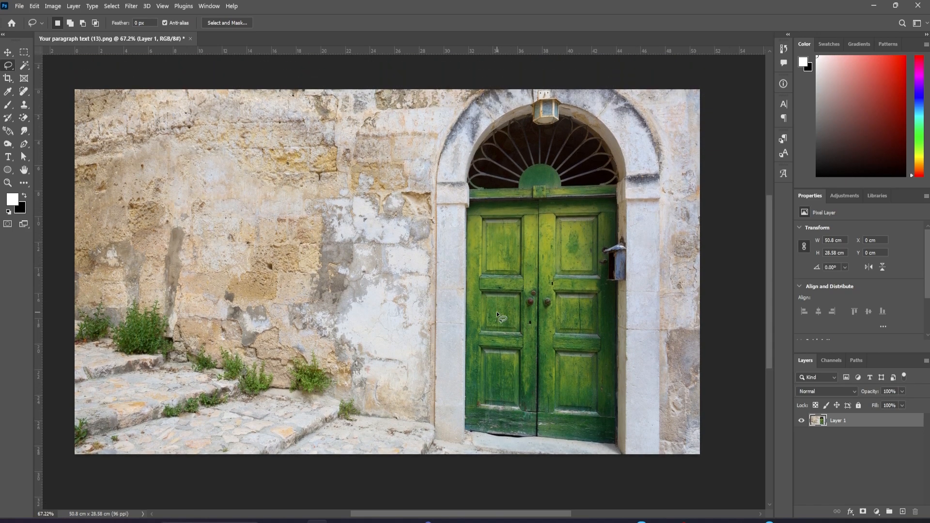
Lasso the left door leaf and cut it onto its own layer
{"action": "left_click_drag", "start_coordinate": [469, 205], "coordinate": [537, 434]}
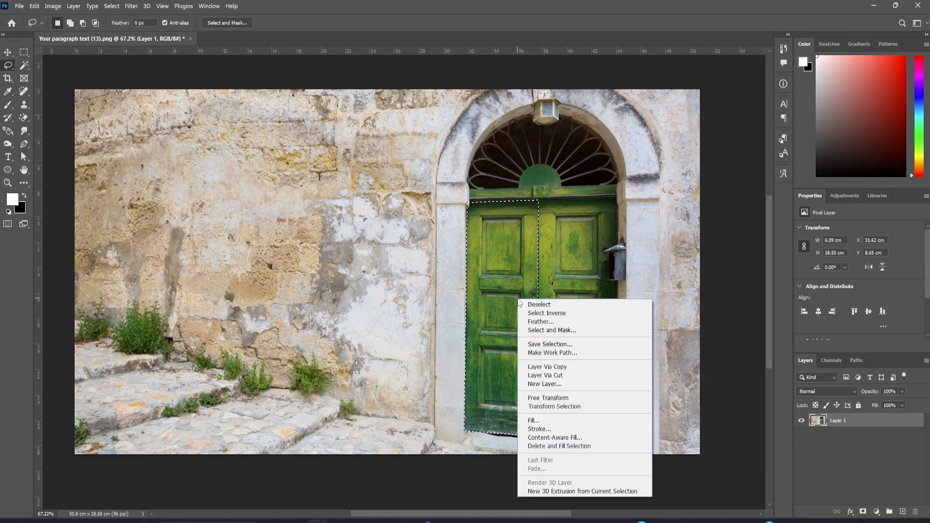
{"action": "mouse_move", "coordinate": [546, 375]}
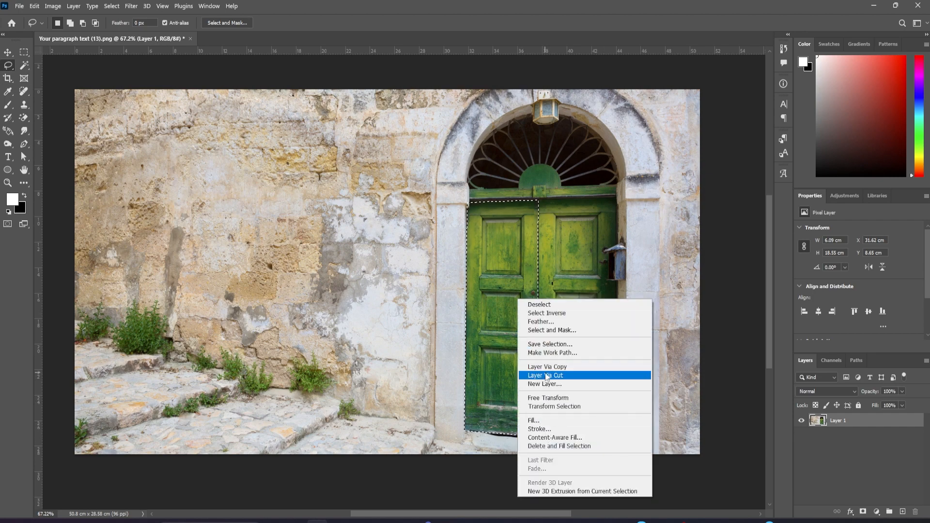
{"action": "left_click", "coordinate": [543, 375]}
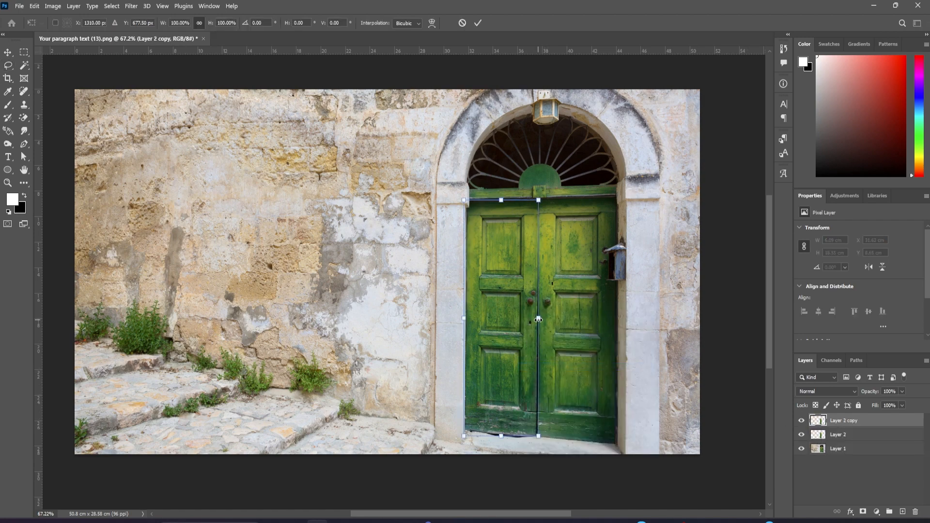
Narrow and skew the left leaf so it looks swung open, then commit the transform
{"action": "left_click_drag", "start_coordinate": [538, 318], "coordinate": [511, 319]}
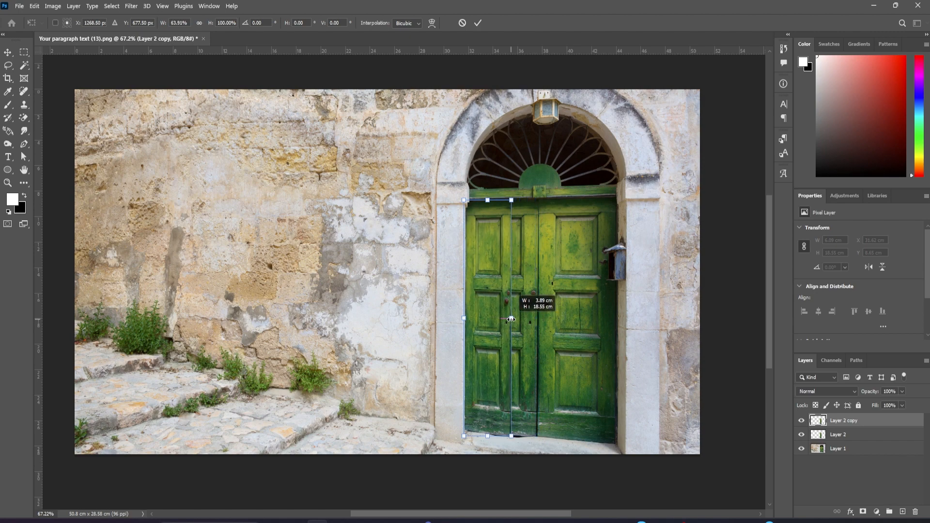
{"action": "left_click_drag", "start_coordinate": [488, 319], "coordinate": [518, 319]}
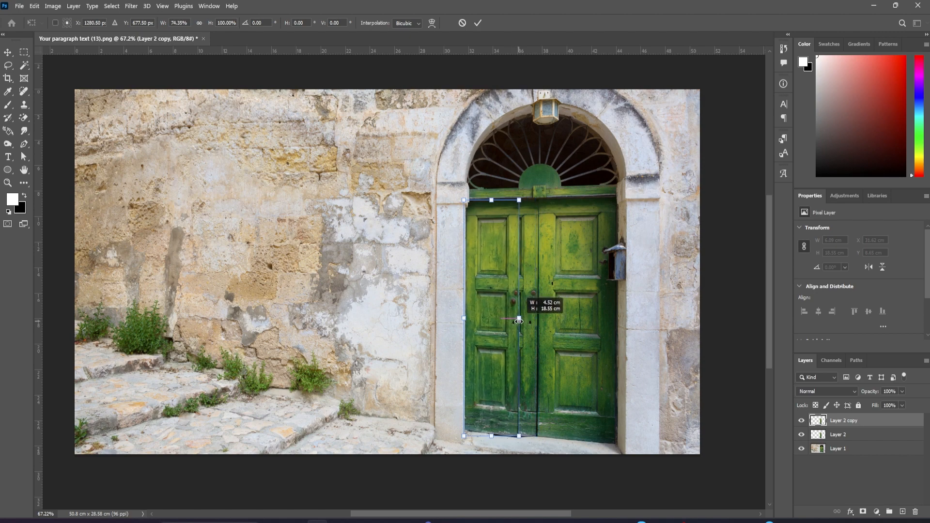
{"action": "left_click_drag", "start_coordinate": [518, 317], "coordinate": [512, 327]}
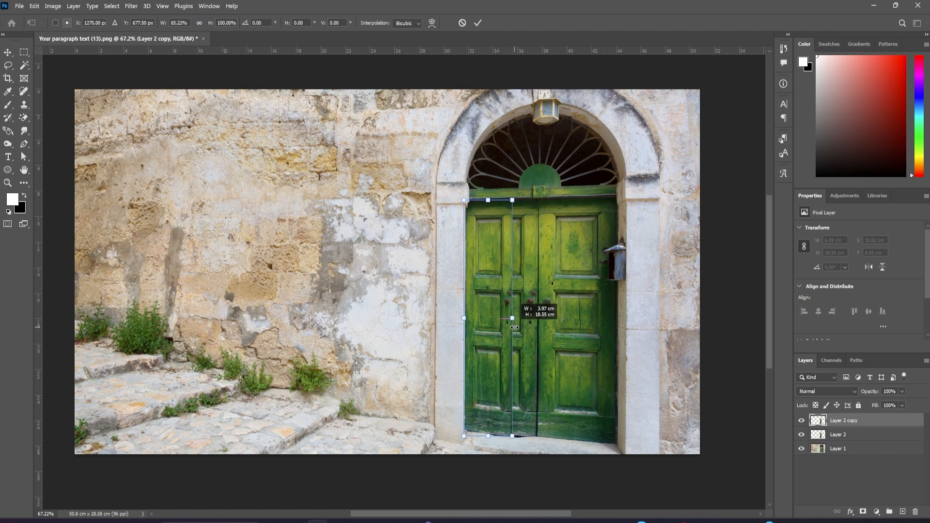
{"action": "left_click_drag", "start_coordinate": [512, 200], "coordinate": [519, 197]}
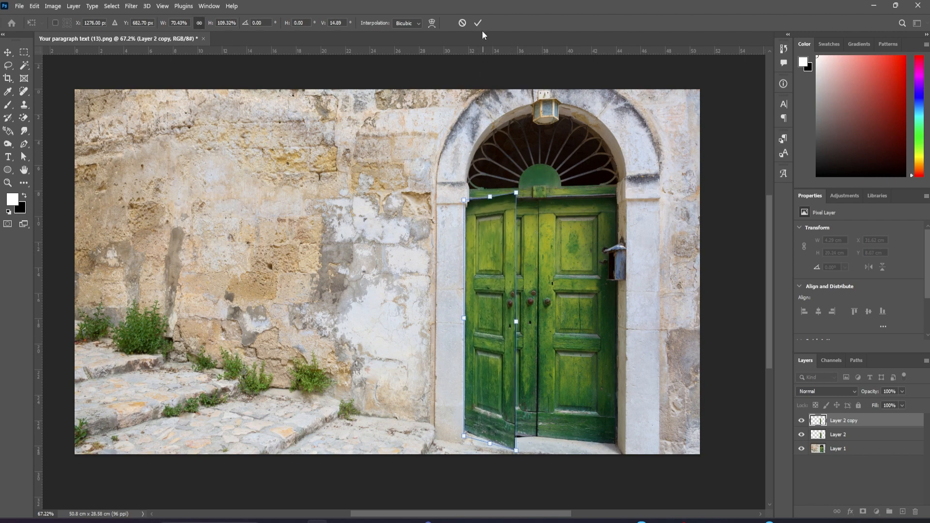
{"action": "left_click", "coordinate": [476, 22]}
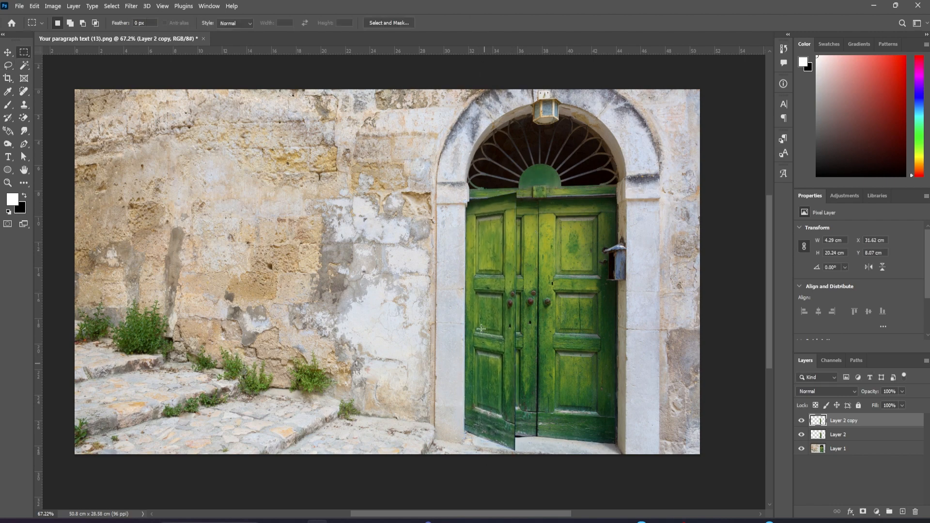
Marquee a thin strip along the leaf's outer edge for the wooden edge
{"action": "left_click_drag", "start_coordinate": [472, 246], "coordinate": [473, 383]}
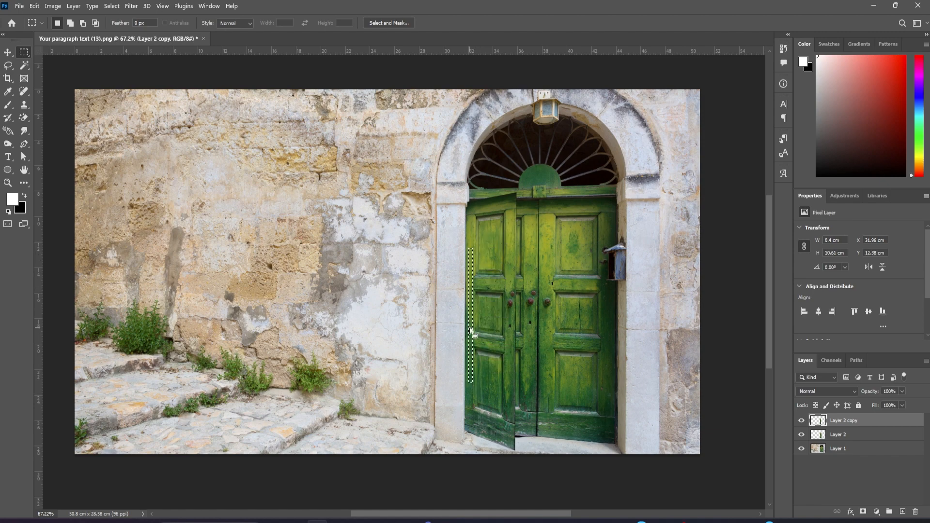
{"action": "right_click", "coordinate": [471, 332]}
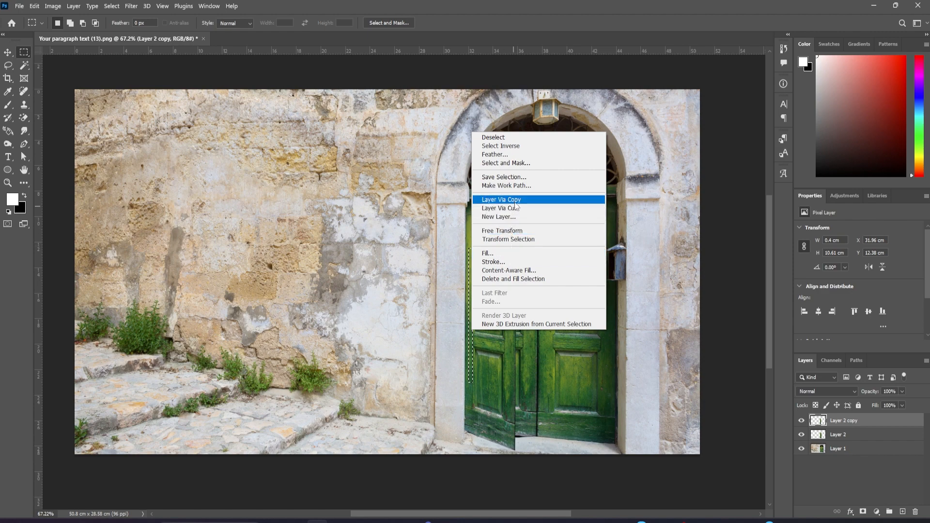
Copy the edge strip onto a new layer via Layer Via Copy
{"action": "left_click", "coordinate": [501, 199]}
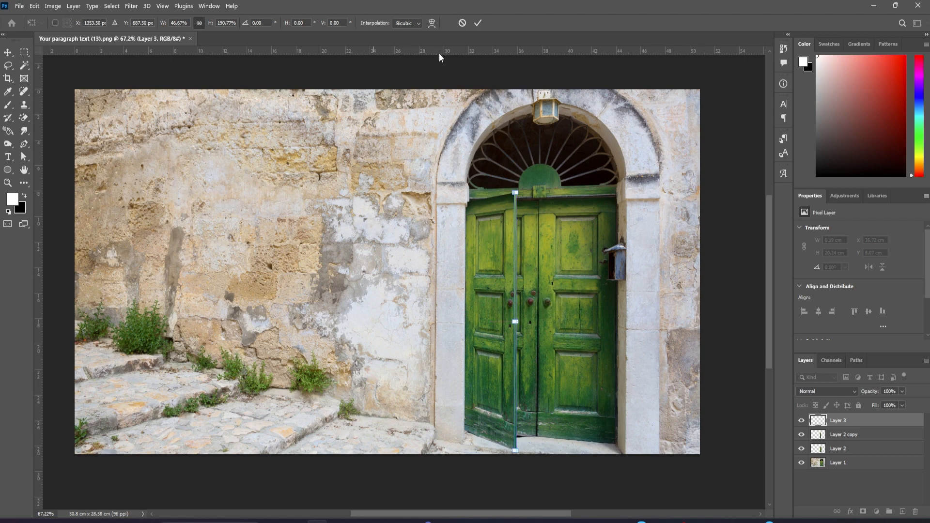
{"action": "mouse_move", "coordinate": [508, 5]}
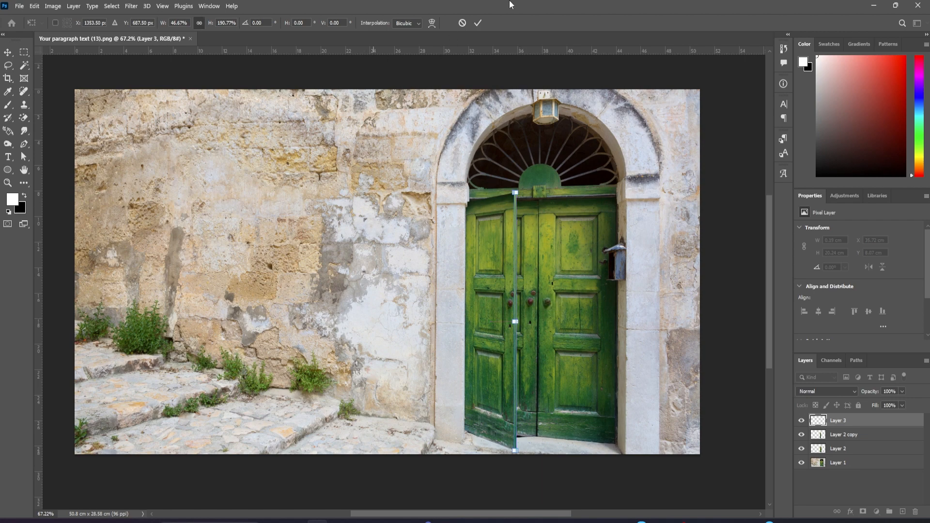